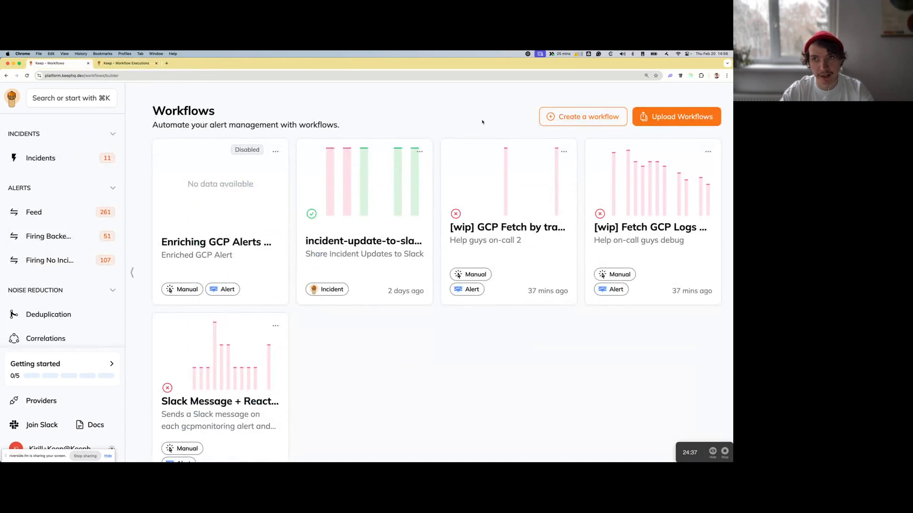
Start a new empty workflow from the Workflows page, opening the builder with the AI assistant
click(581, 116)
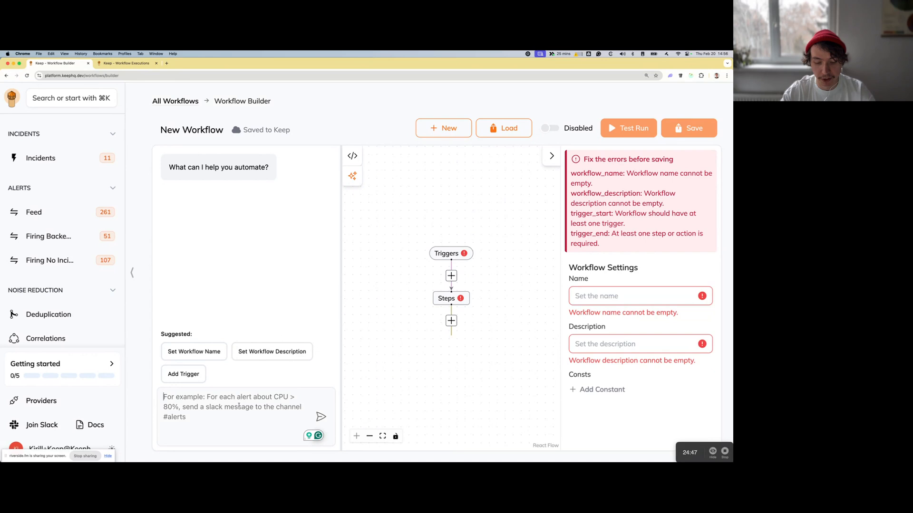
Ask the assistant for a workflow triggered on every gcpmonitoring alert with a CPU threshold
text(Create a workflow that triggers on every gcpmonitoring alert and add a threshold for alert.CPU > 80%, if true — send a message to Slack channel C08EF6T4HHP, including some very engaging messages with emojis,)
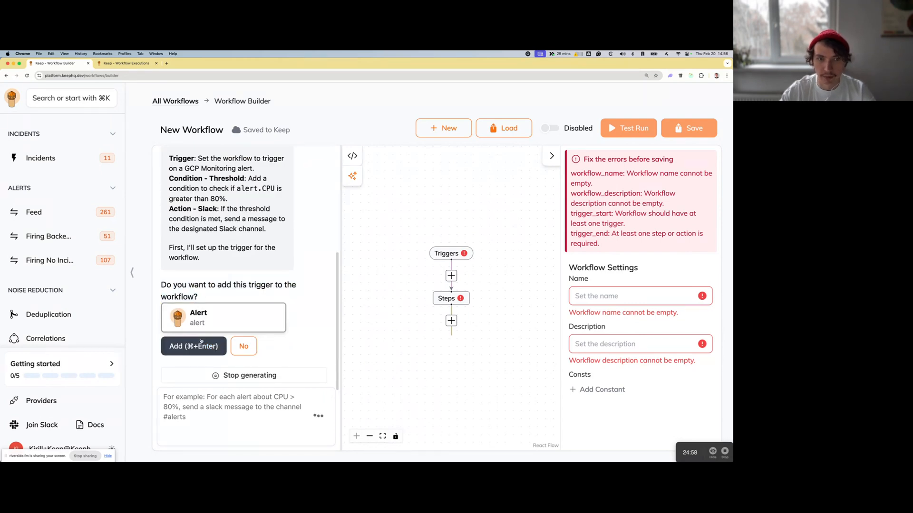
Accept the assistant's proposed GCP Monitoring alert trigger and check-cpu-threshold step
click(193, 346)
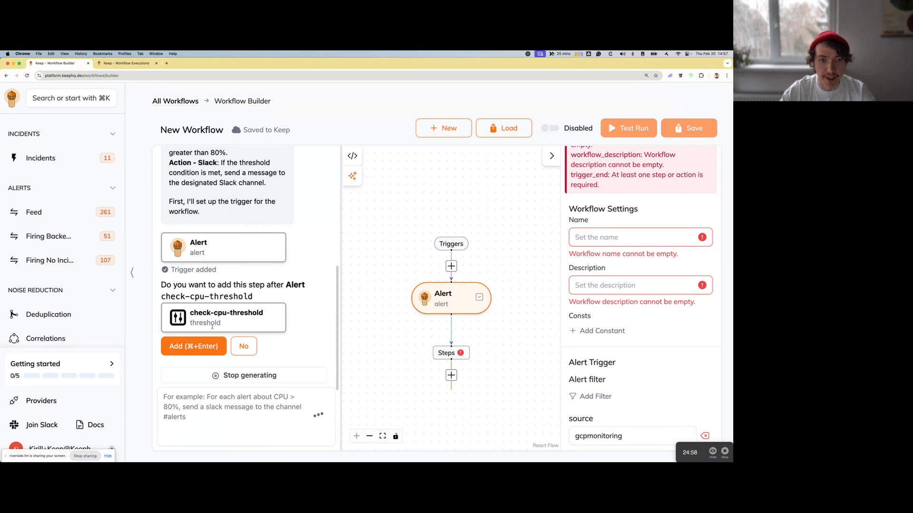
click(193, 346)
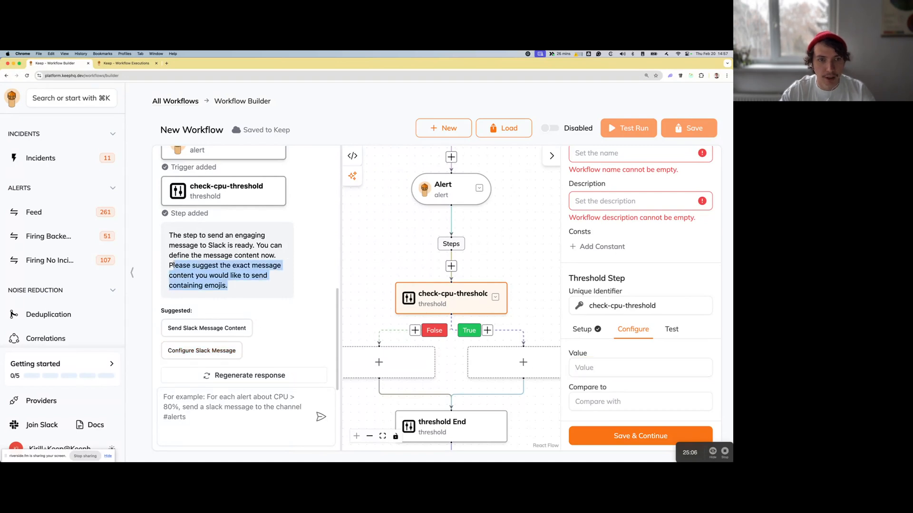
Request and accept the send-slack-message step with an emoji-filled CPU alert on the true branch
text(Co)
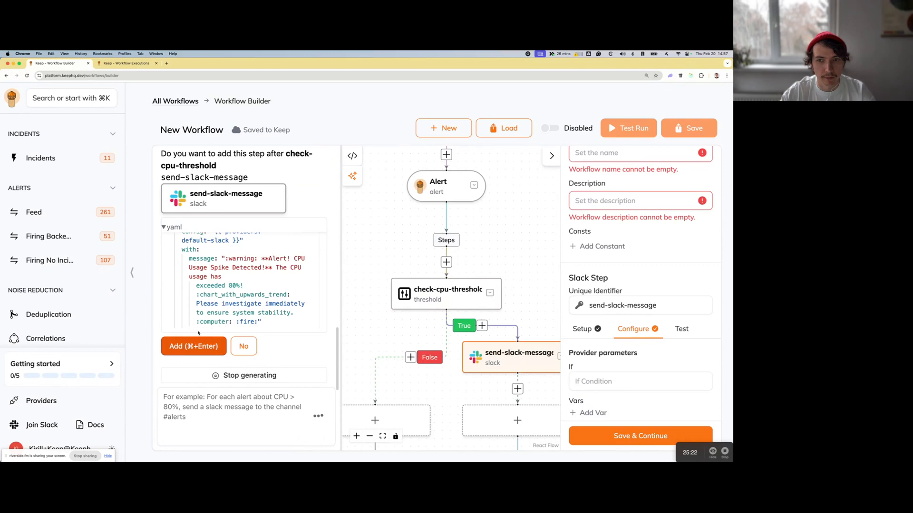
click(193, 346)
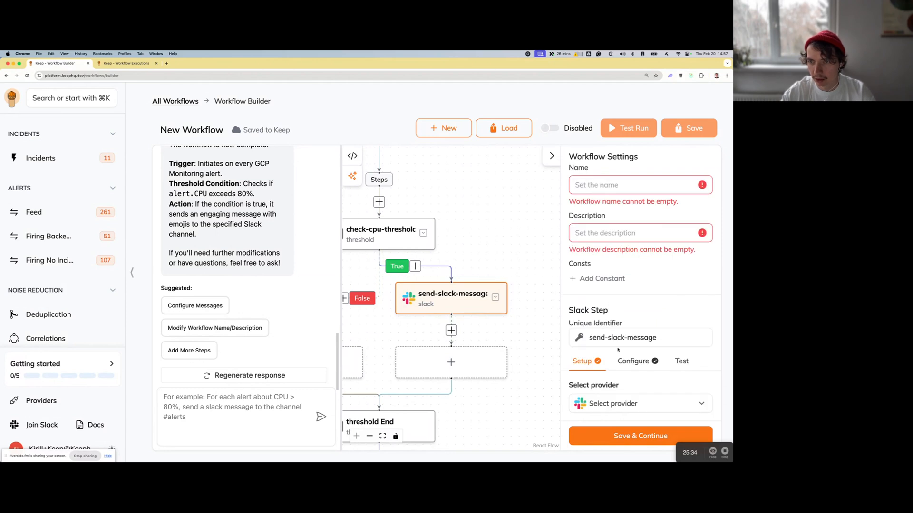
Link the Slack step to the keephq Slack provider and continue to testing it
click(638, 403)
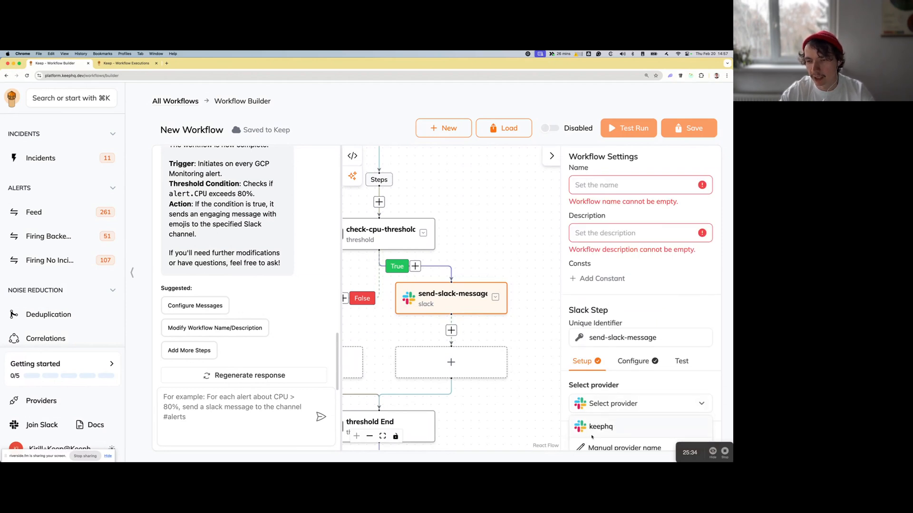
click(600, 427)
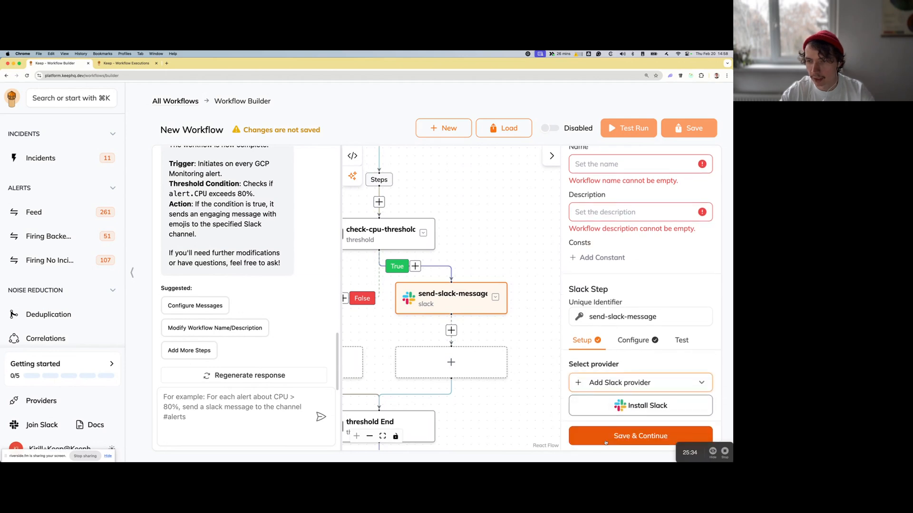
click(639, 382)
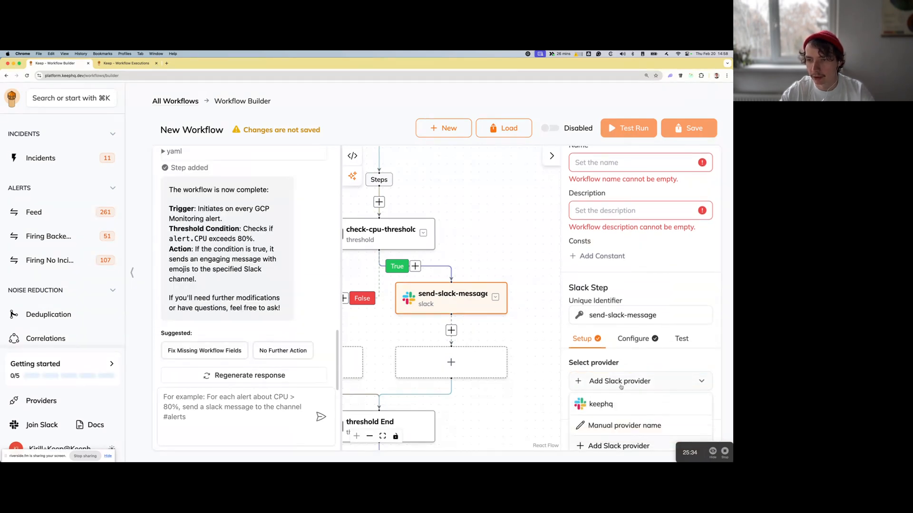
click(600, 404)
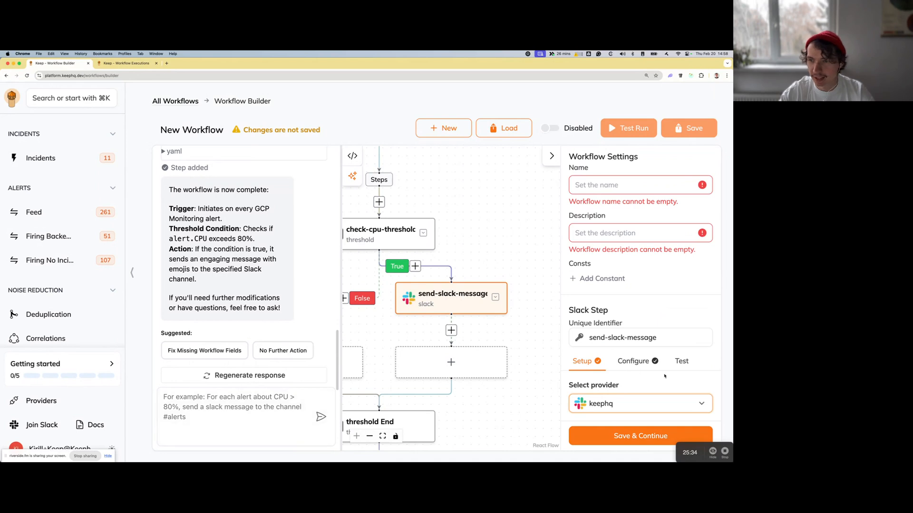
click(633, 361)
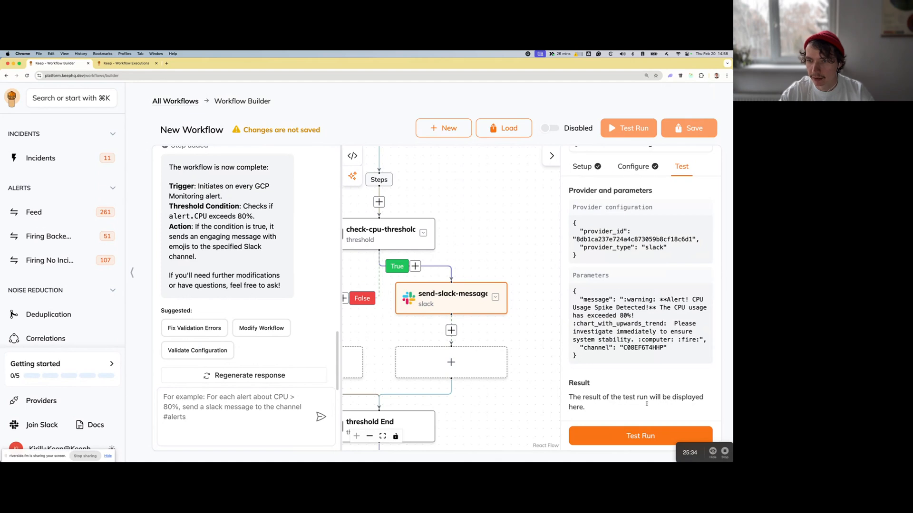
Reveal the 'Fix the errors before saving' warnings about the missing name and description
click(640, 435)
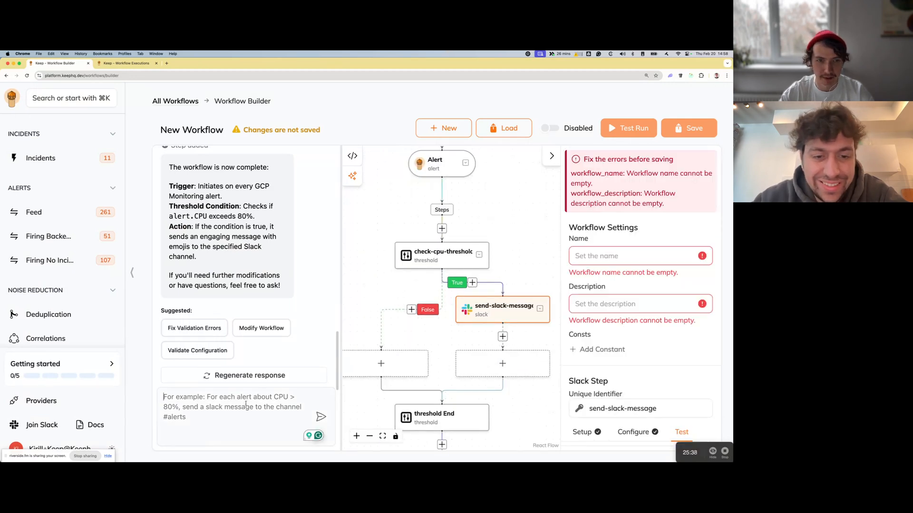
Have the assistant fill in 'CPU Alert Workflow' name and description, then save the workflow
click(194, 328)
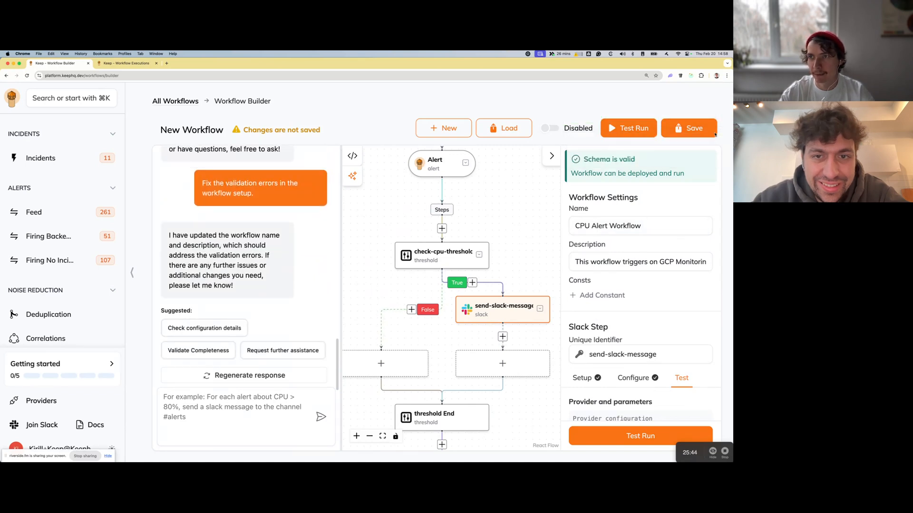
click(688, 129)
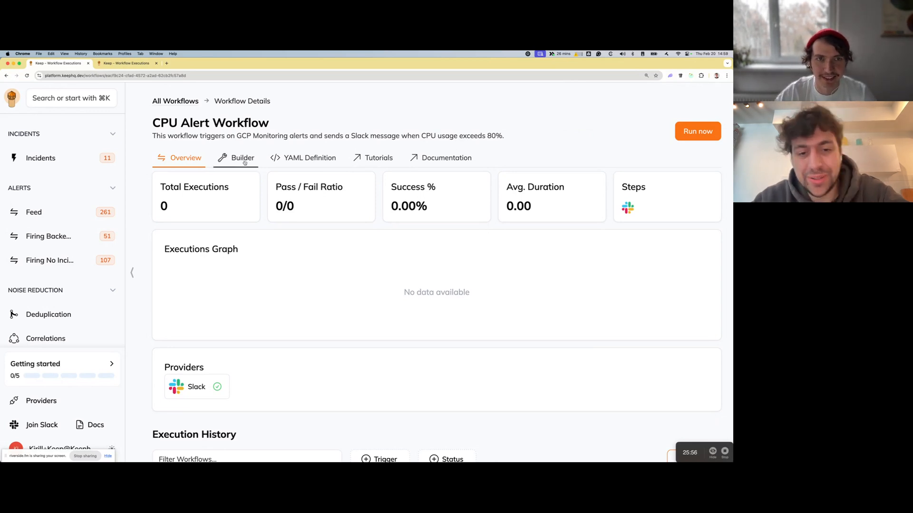
Reopen the saved CPU Alert Workflow in the builder and reposition the diagram to show the full flow
click(242, 158)
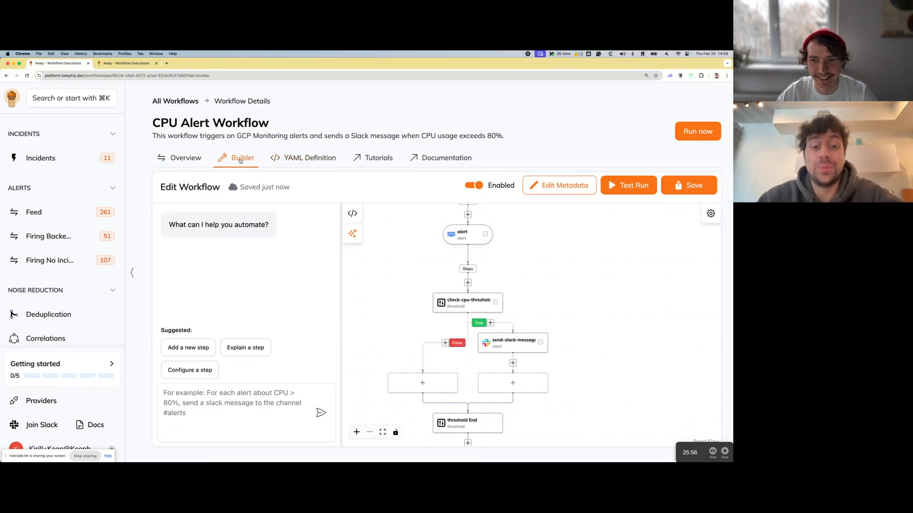
drag(468, 279, 474, 297)
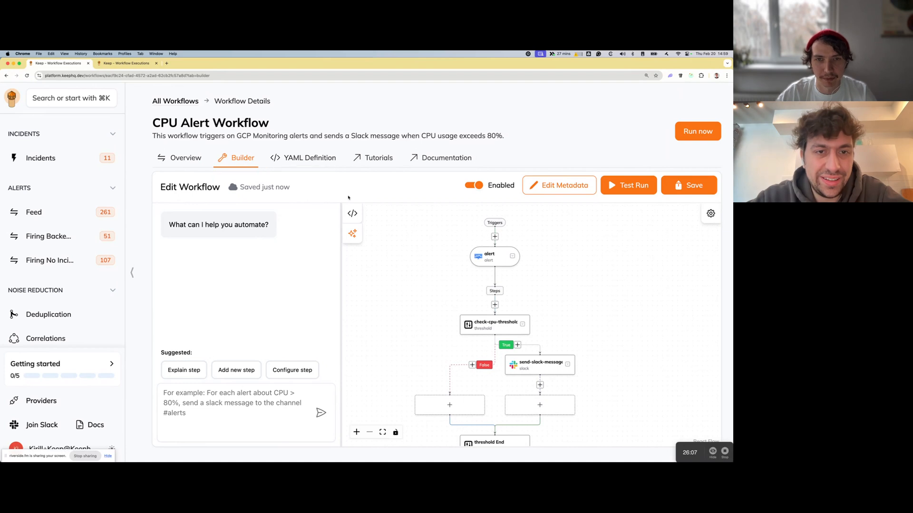
Show the workflow's YAML definition beside the diagram and open the send-slack-message step settings
click(352, 213)
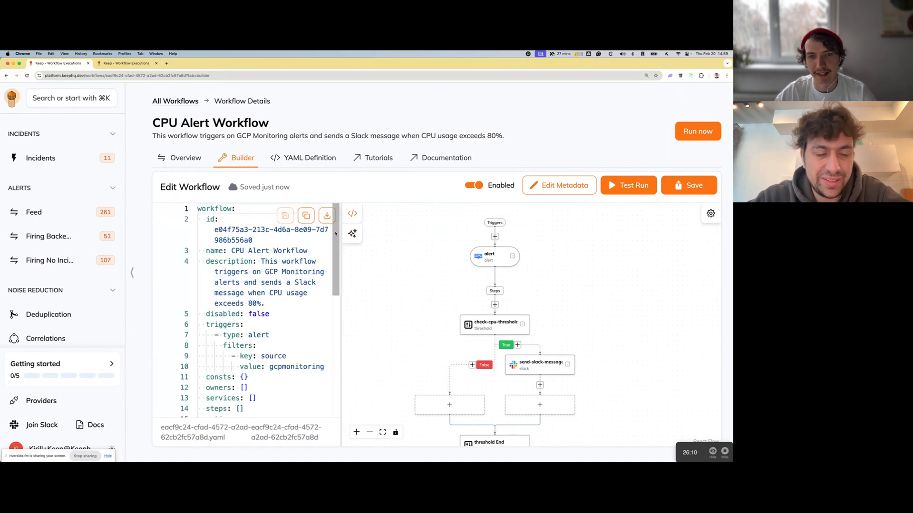
click(538, 364)
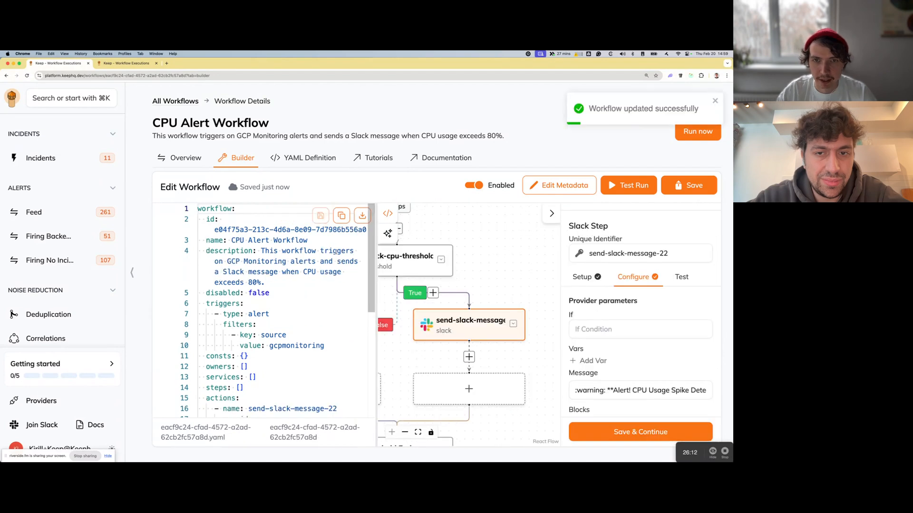